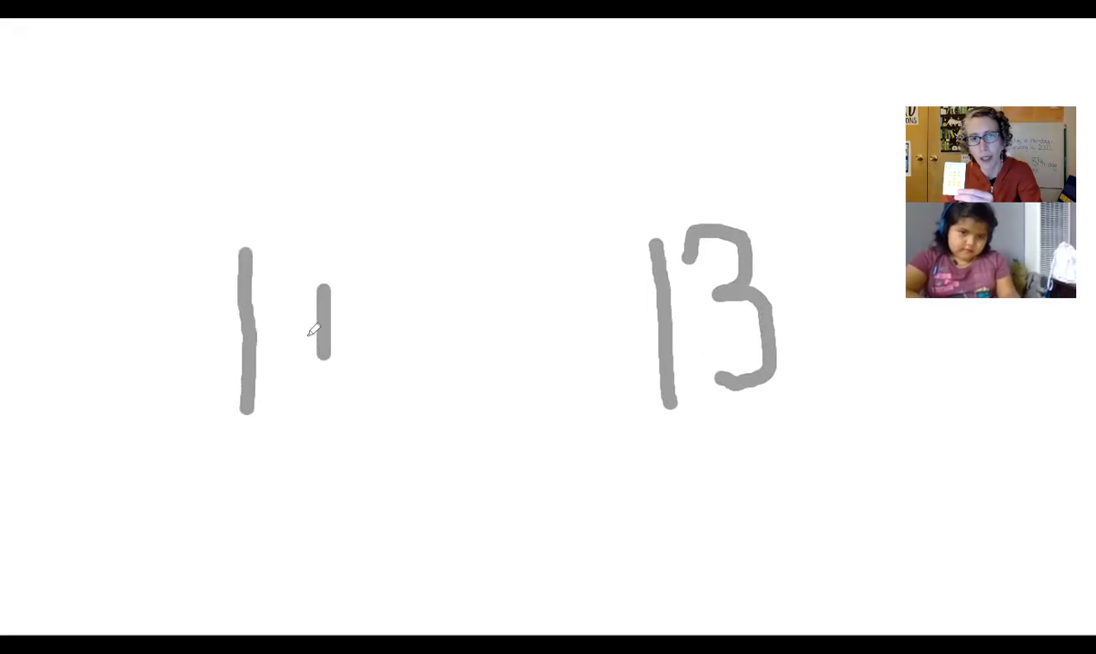
Draw the plus sign after the 1 and a question mark for the unknown before 13
left_click_drag(295, 329, 353, 329)
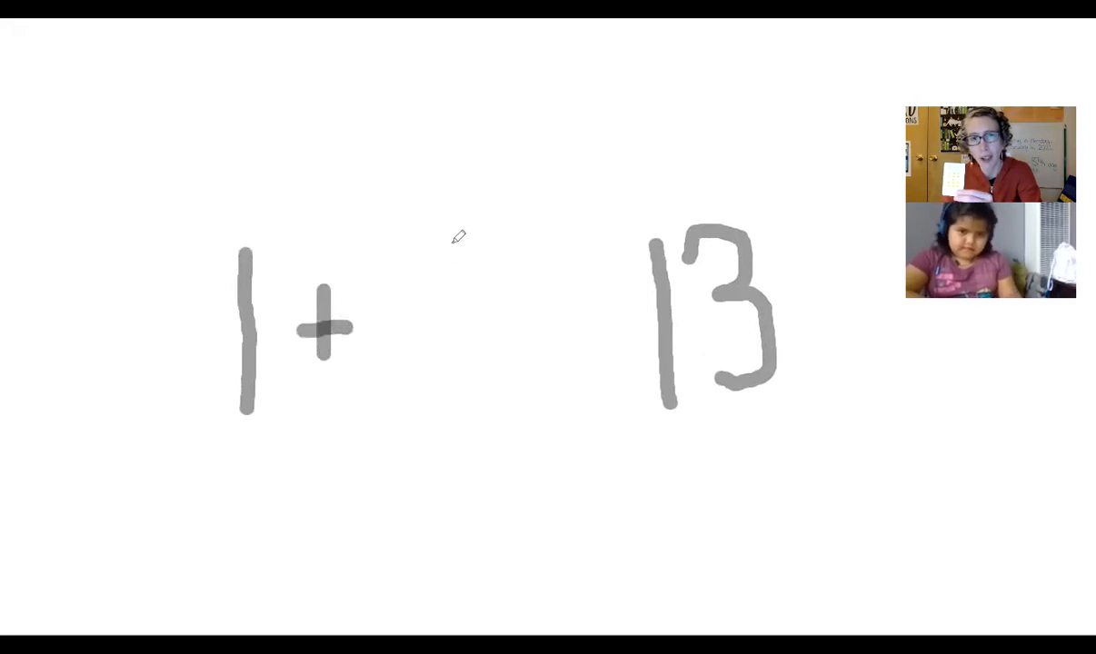
left_click_drag(481, 227, 463, 355)
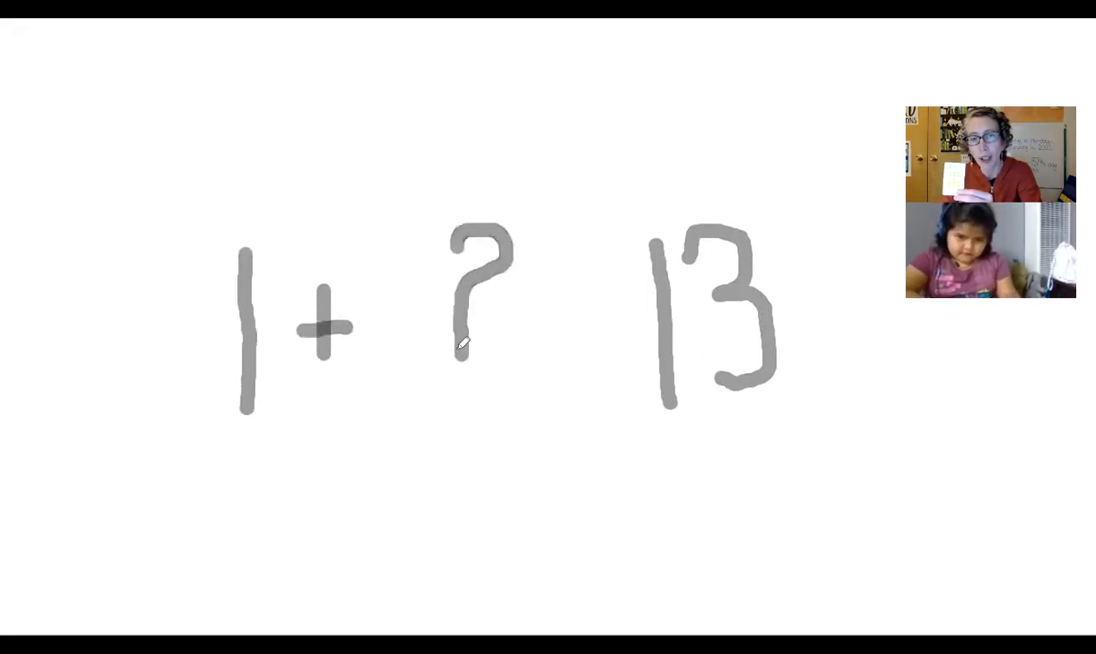
left_click_drag(527, 312, 581, 313)
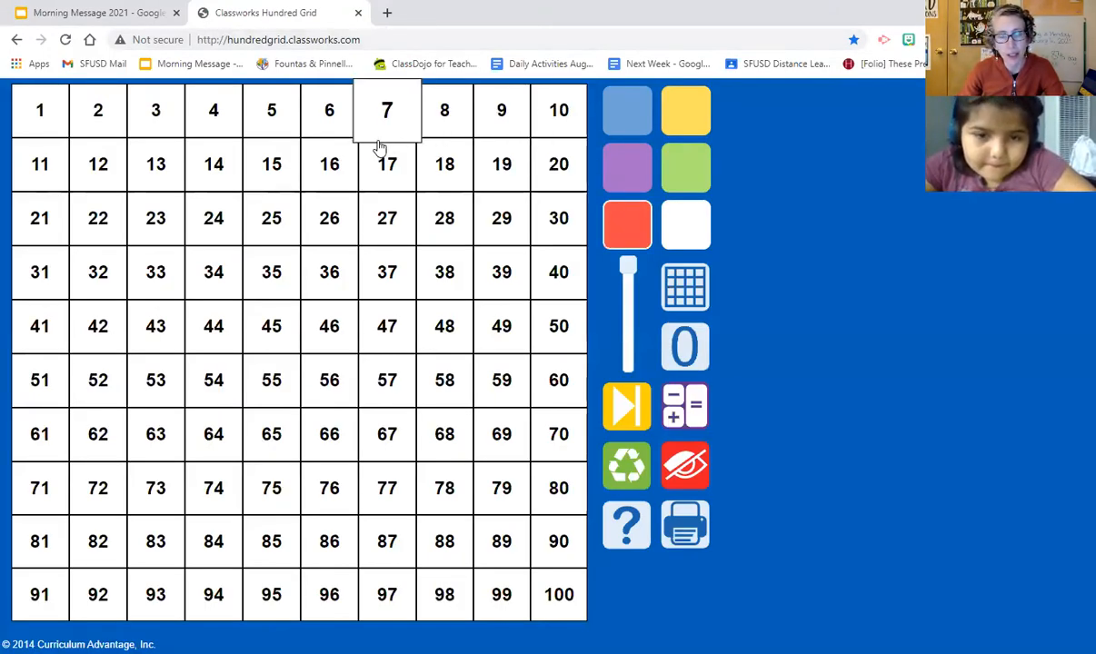
Shade squares 13 and 1 red on the hundred grid
left_click(157, 164)
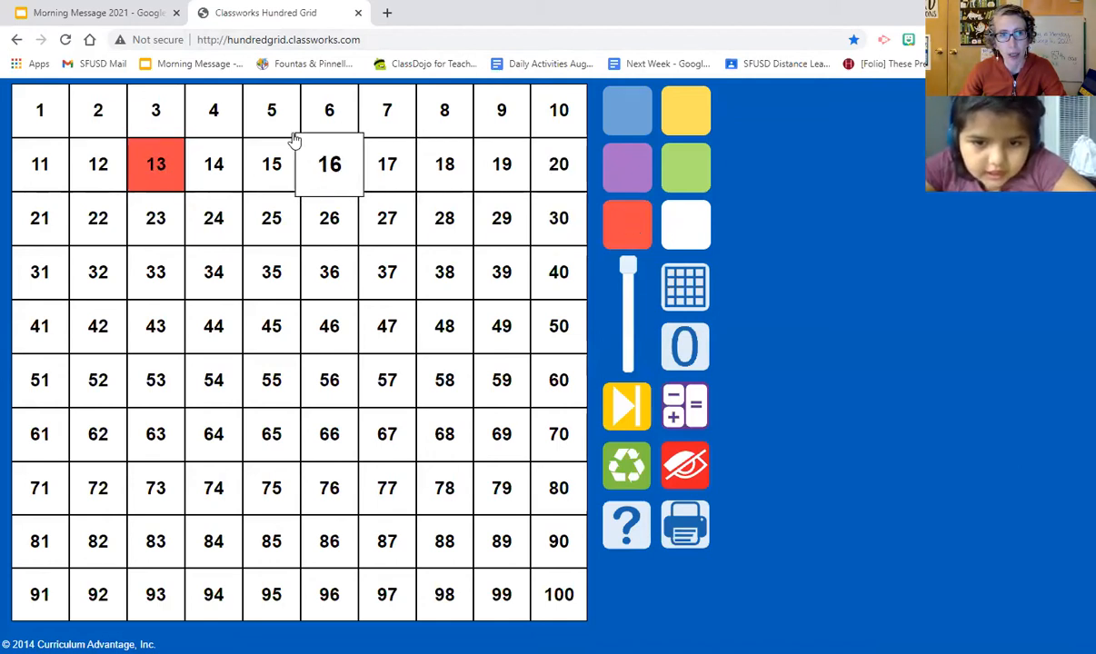
mouse_move(40, 110)
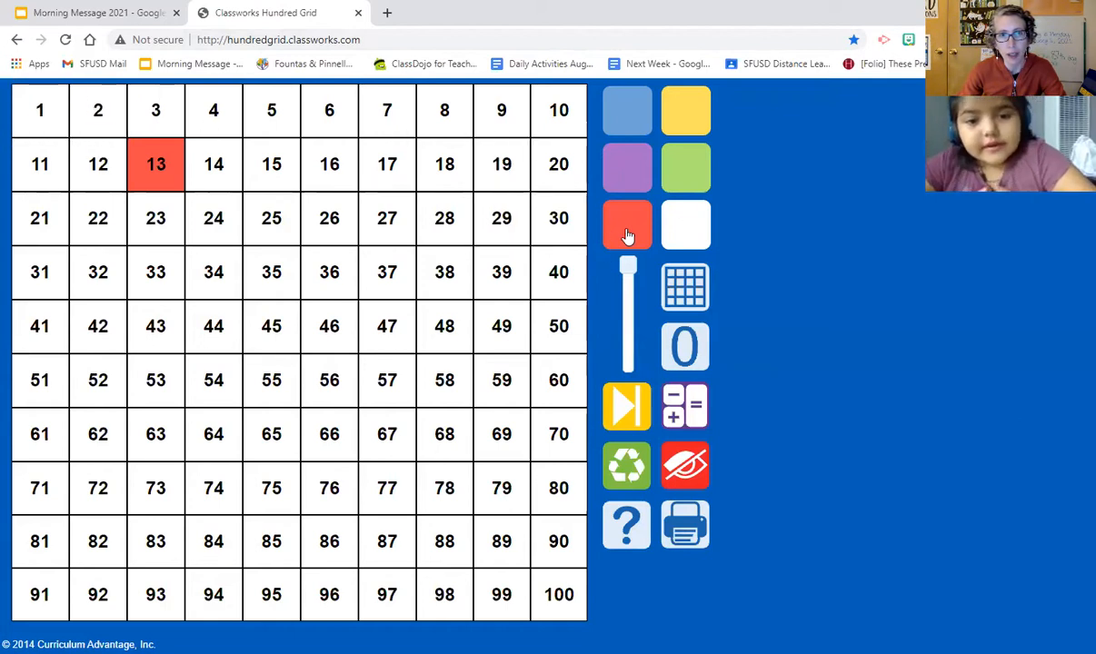
left_click(40, 111)
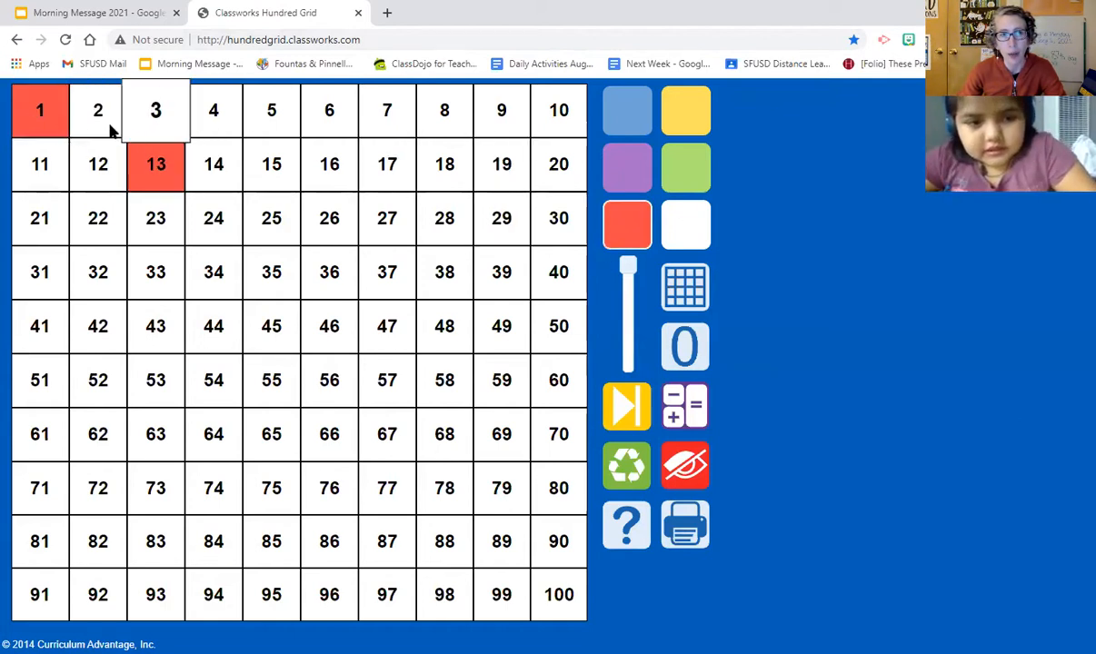
mouse_move(560, 111)
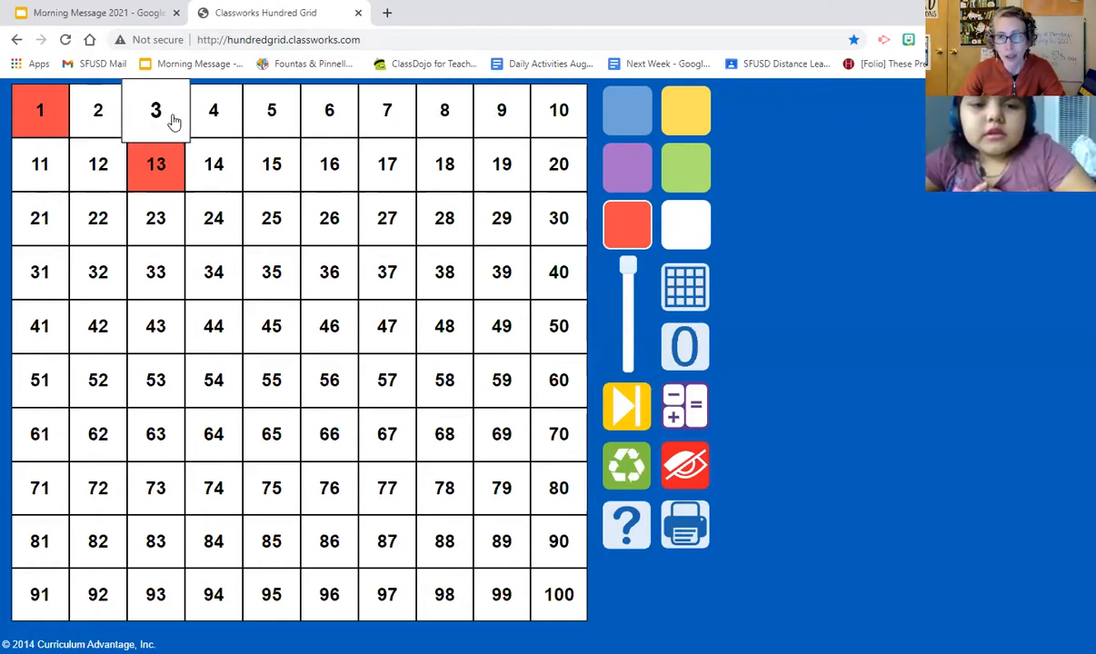
mouse_move(271, 111)
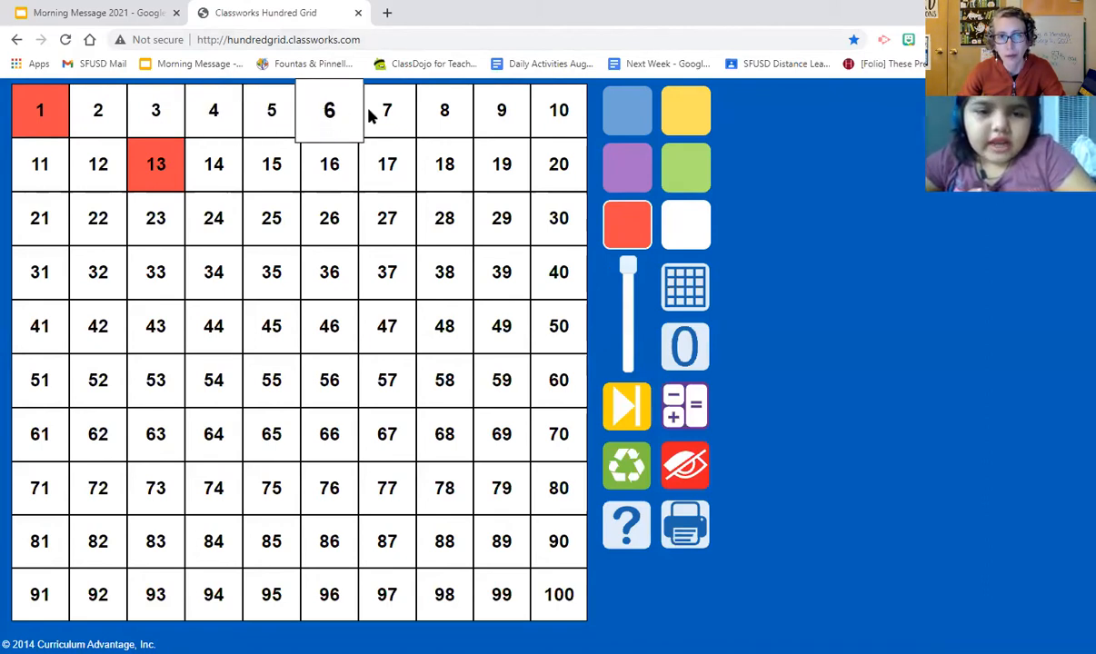
mouse_move(443, 111)
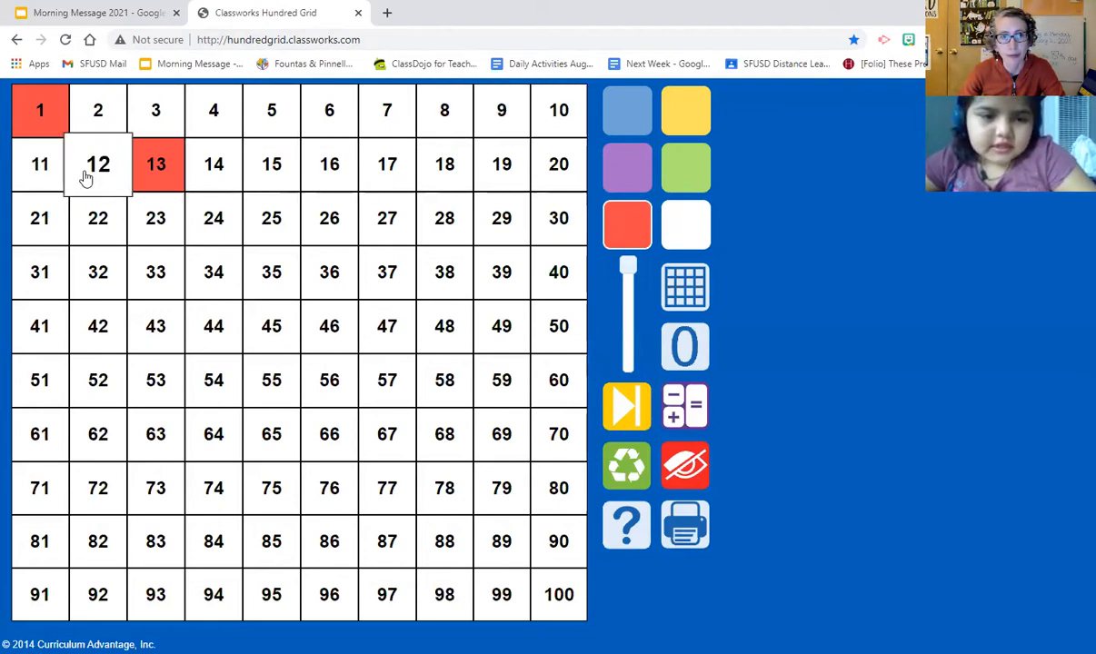
mouse_move(385, 272)
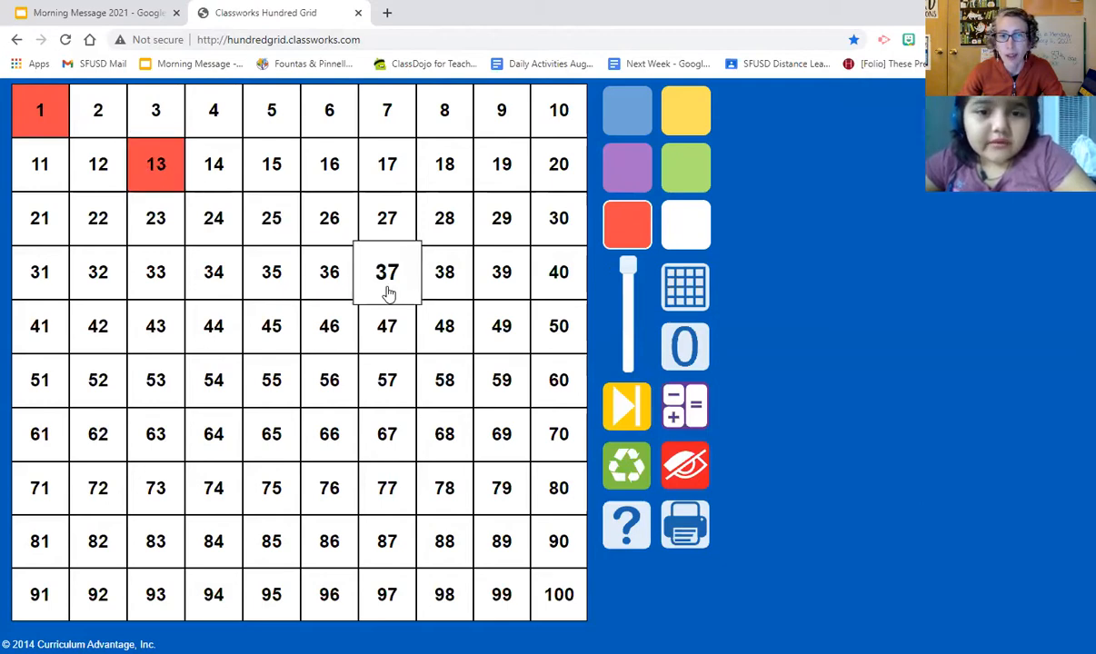
mouse_move(527, 563)
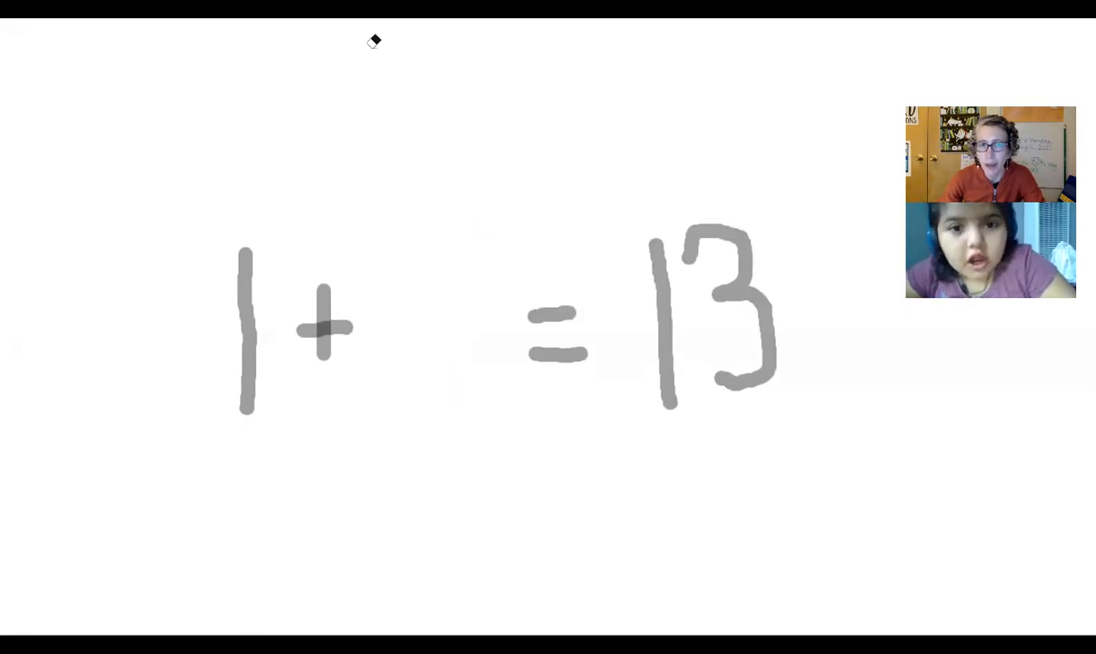
Erase the question mark, leaving 1 + blank = 13
left_click_drag(399, 240, 404, 409)
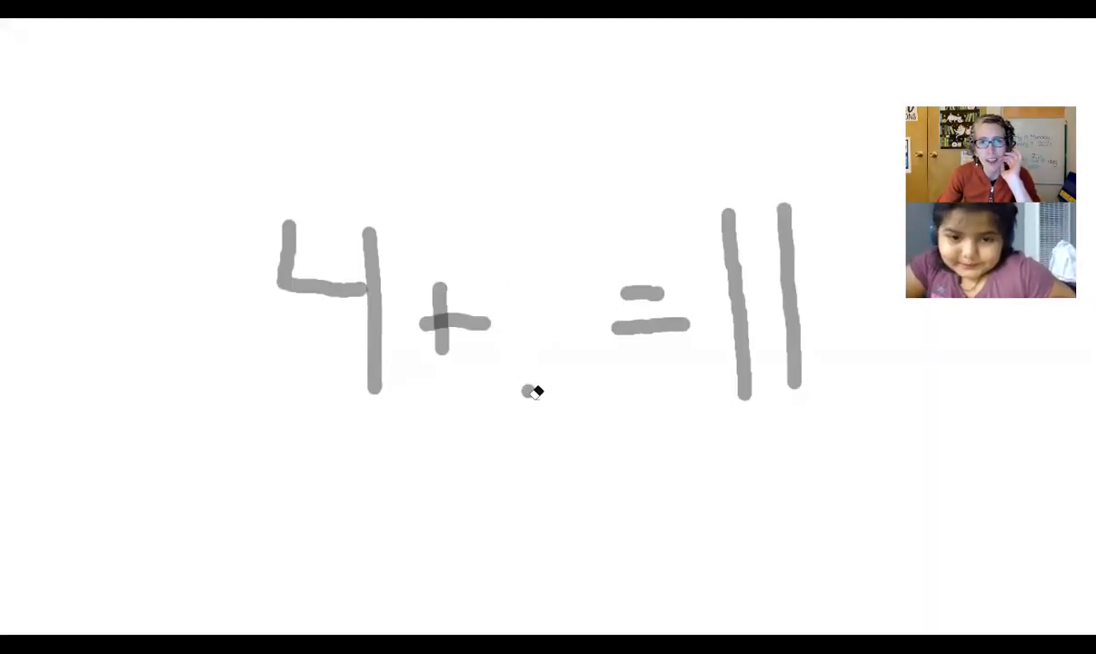
mouse_move(472, 33)
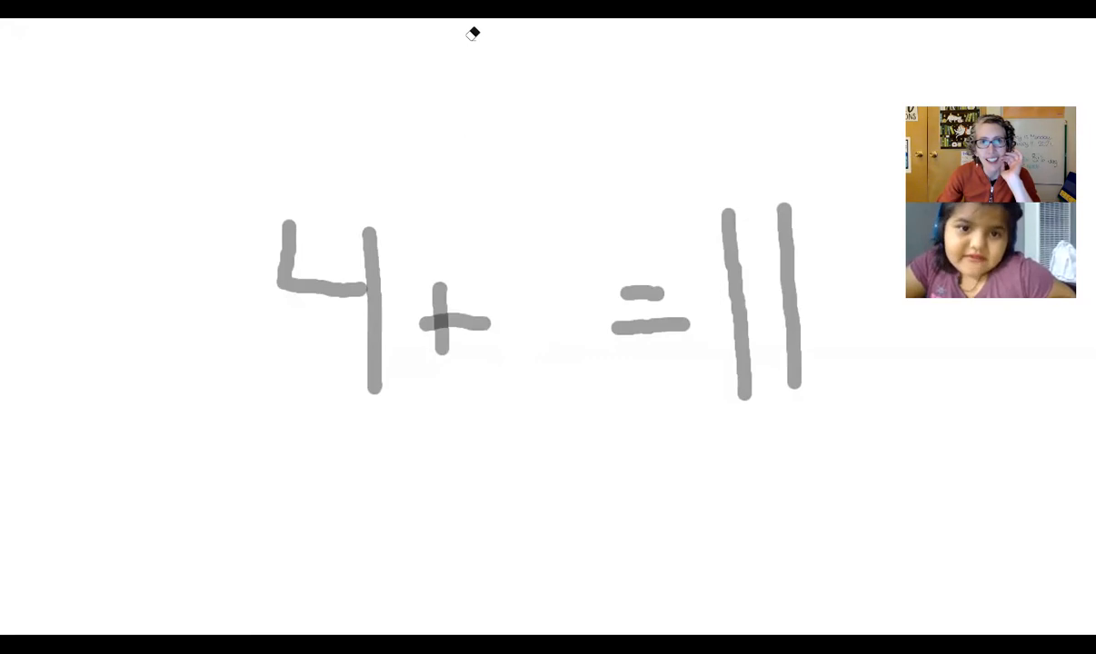
Draw a 7 in the gap so the equation reads 4 + 7 = 11
left_click_drag(506, 208, 578, 245)
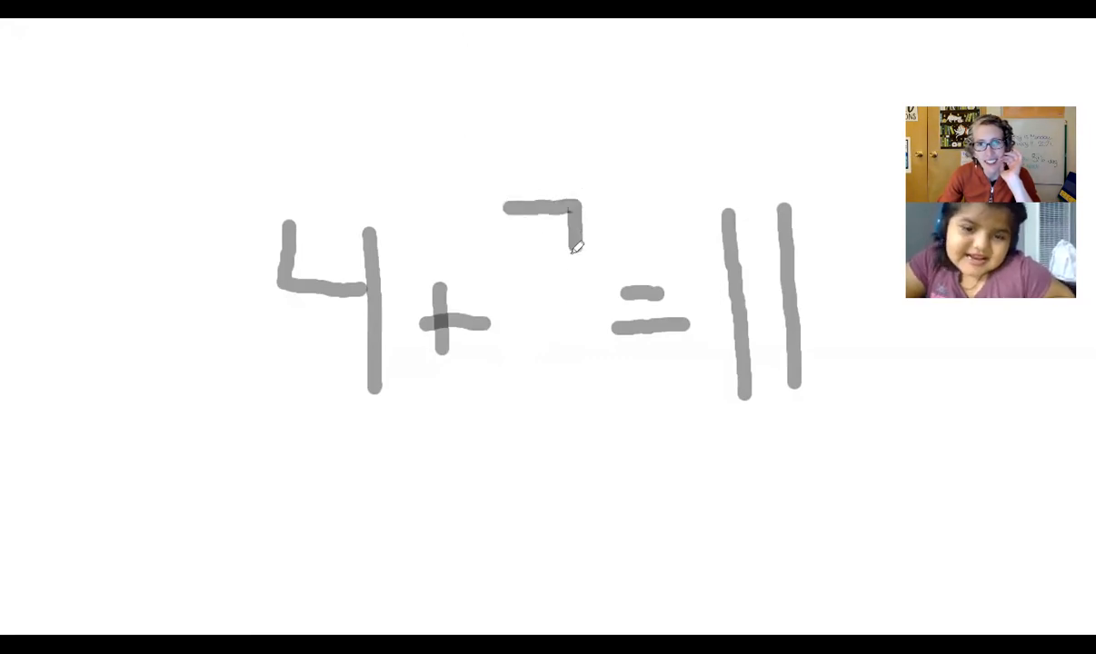
left_click_drag(573, 240, 562, 427)
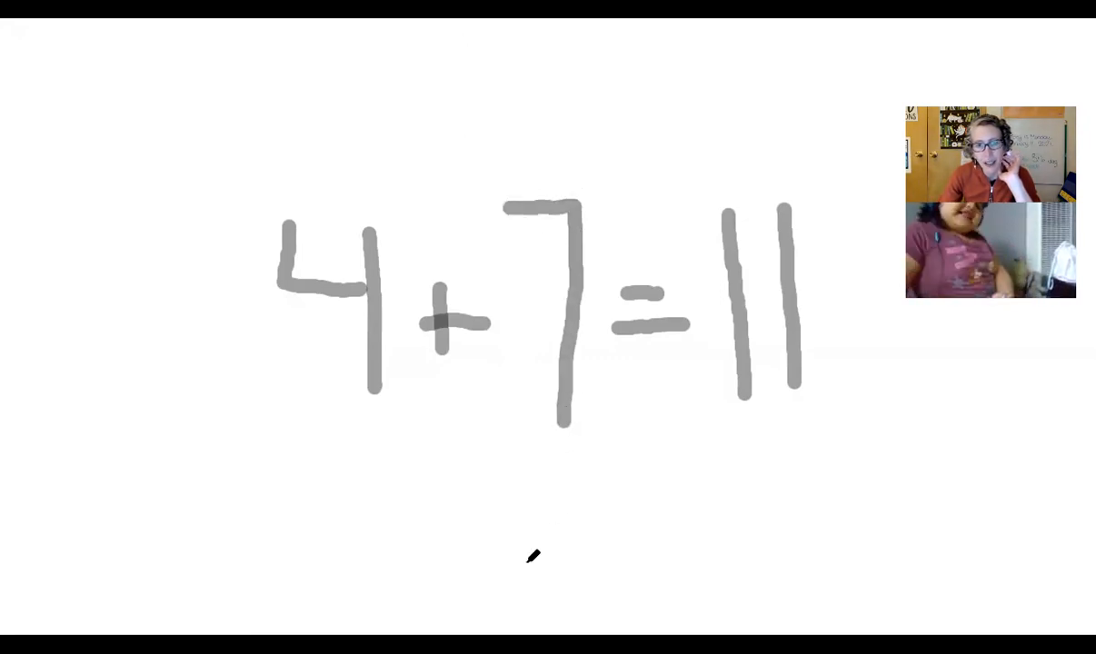